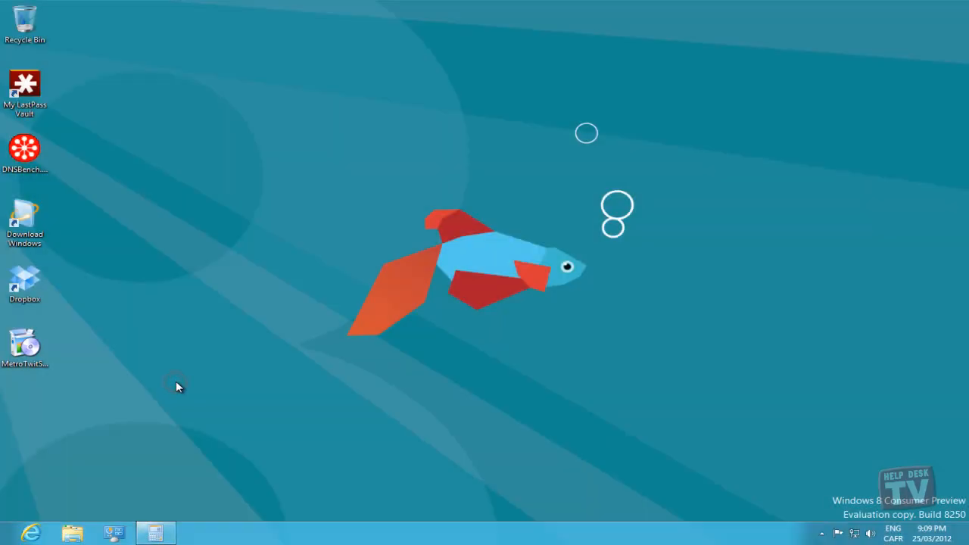
mouse_move(70, 532)
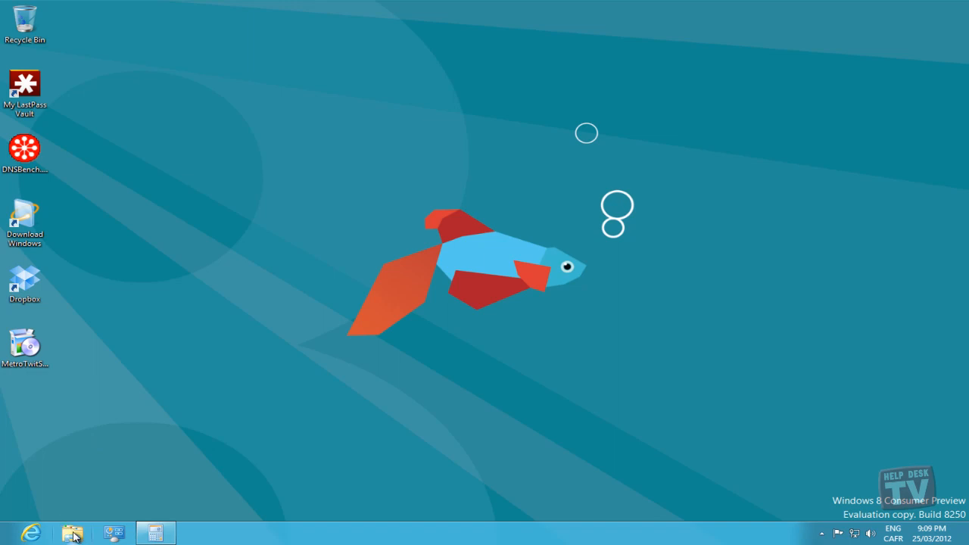
- Open the DVD drive's sources folder in File Explorer and scroll to install.wim
left_click(72, 532)
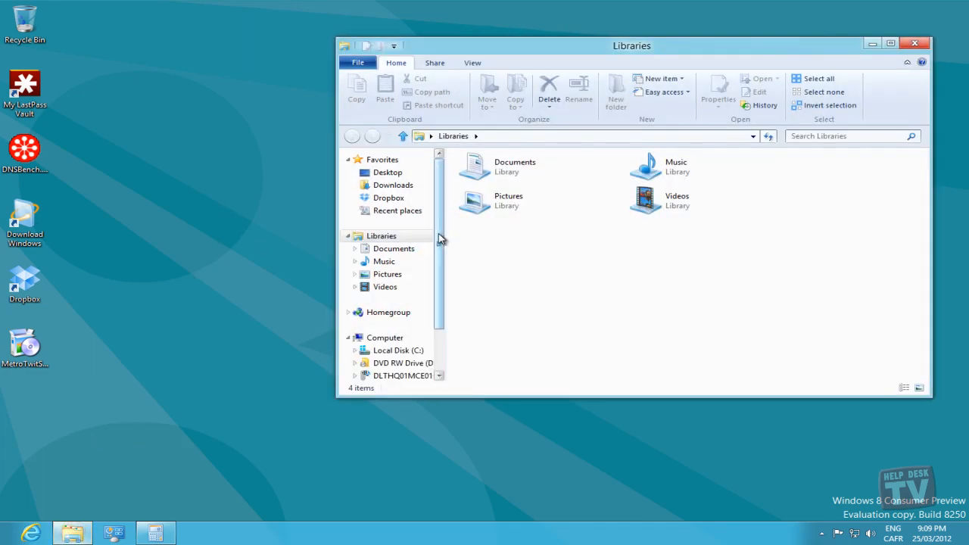
scroll("down", 3)
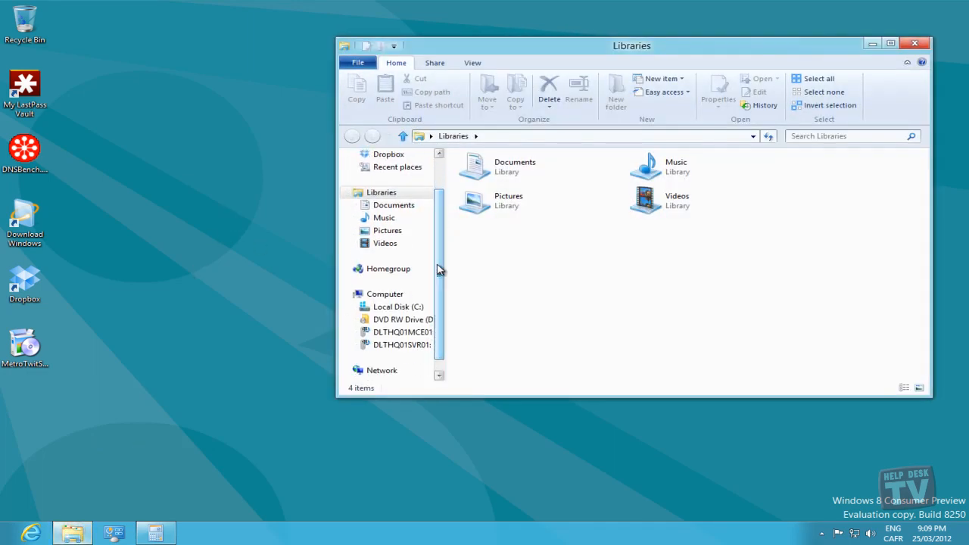
left_click(399, 319)
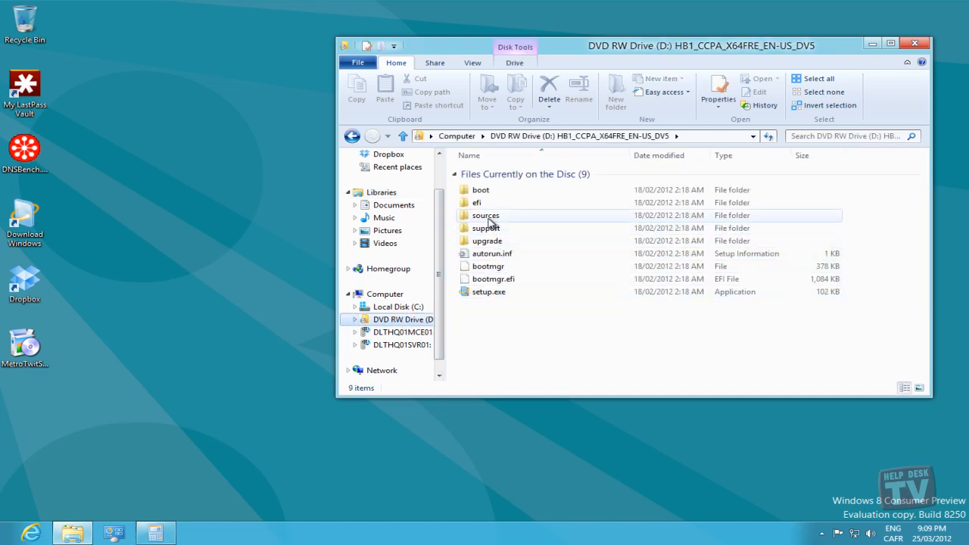
double_click(486, 215)
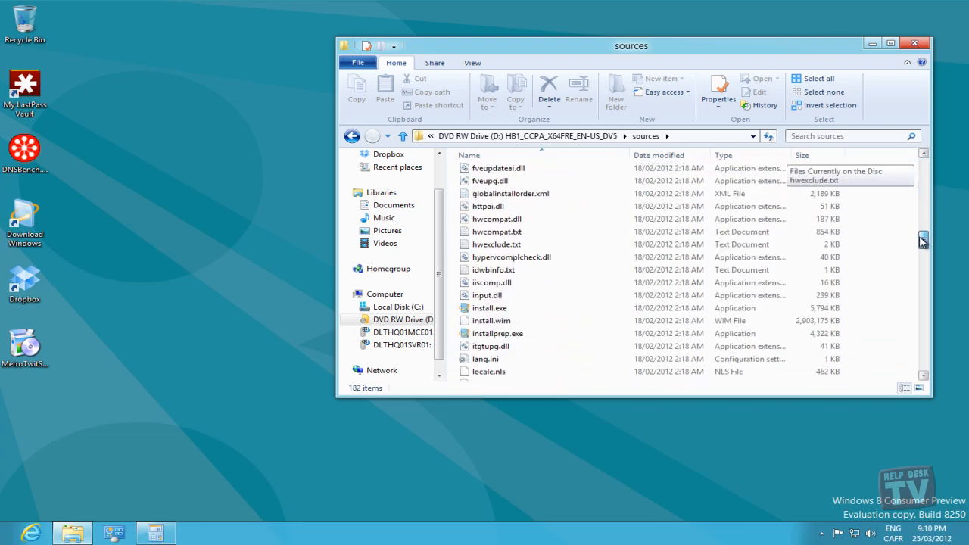
scroll("down", 3)
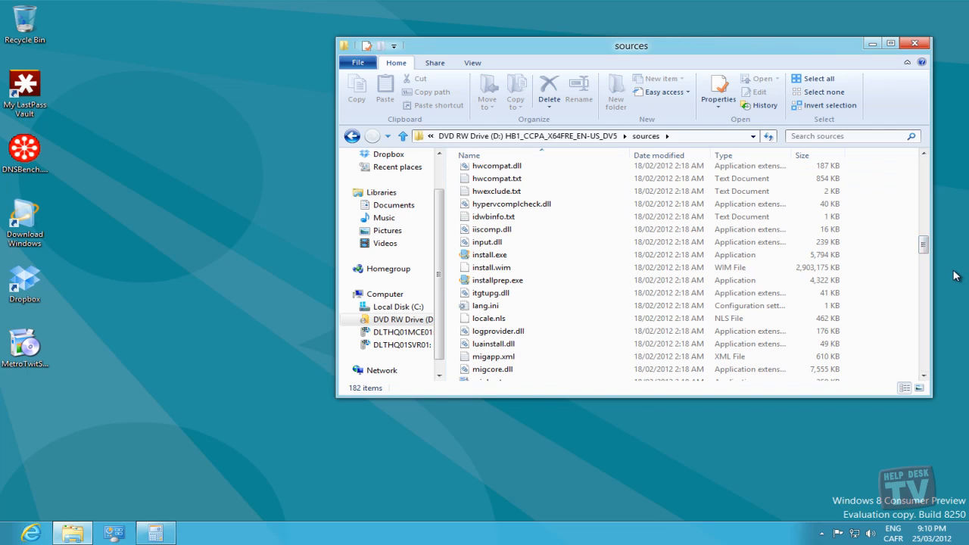
mouse_move(759, 66)
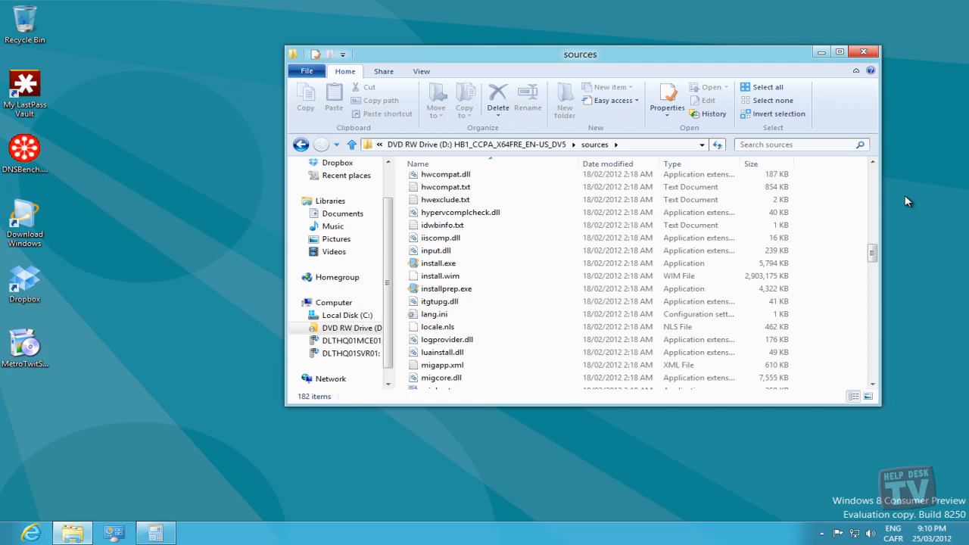
mouse_move(911, 227)
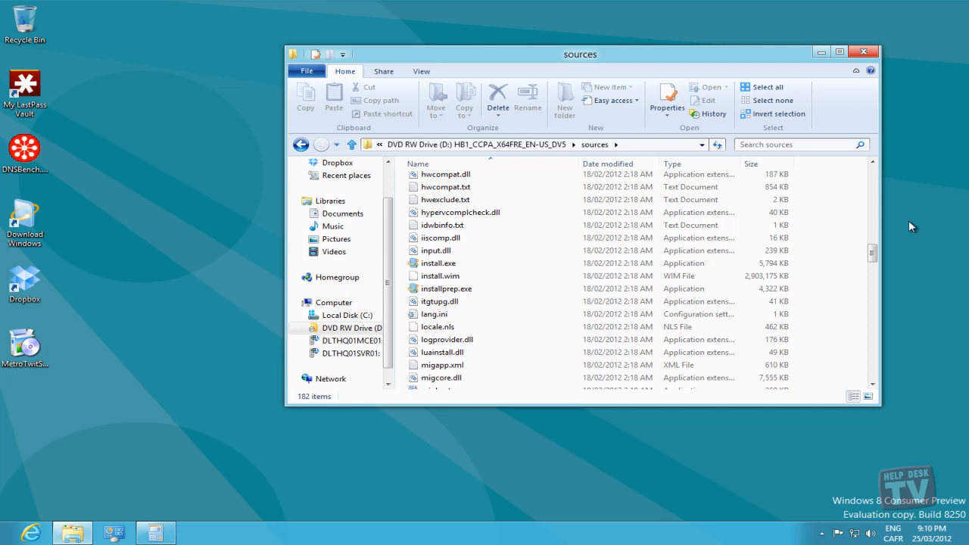
mouse_move(902, 274)
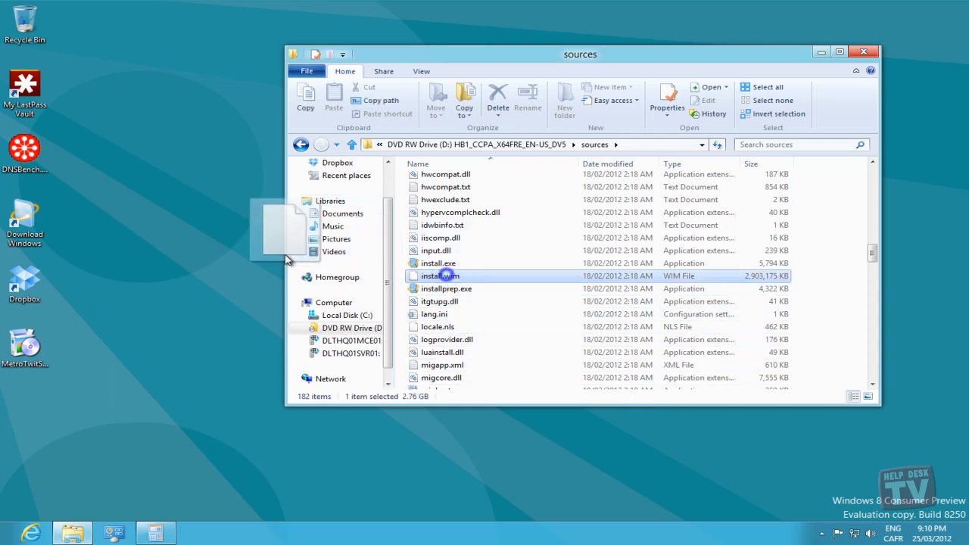
- Right-drag install.wim onto the Desktop to copy it, then pause and resume the transfer
left_click_drag(439, 275, 227, 245)
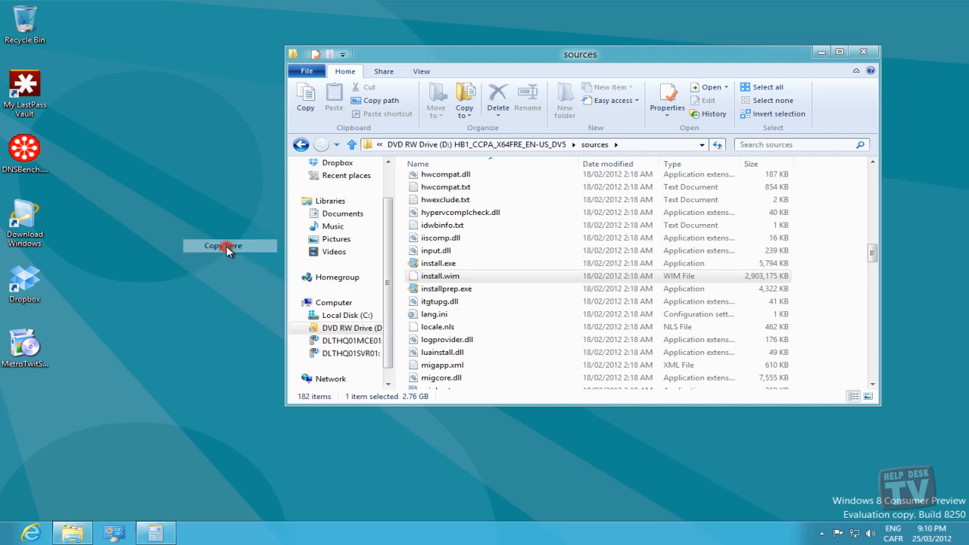
mouse_move(181, 332)
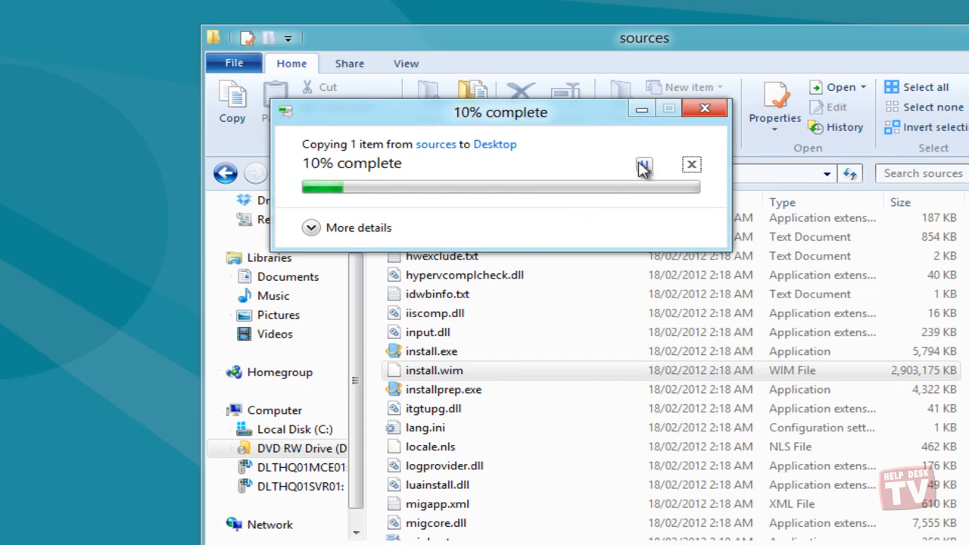
left_click(643, 164)
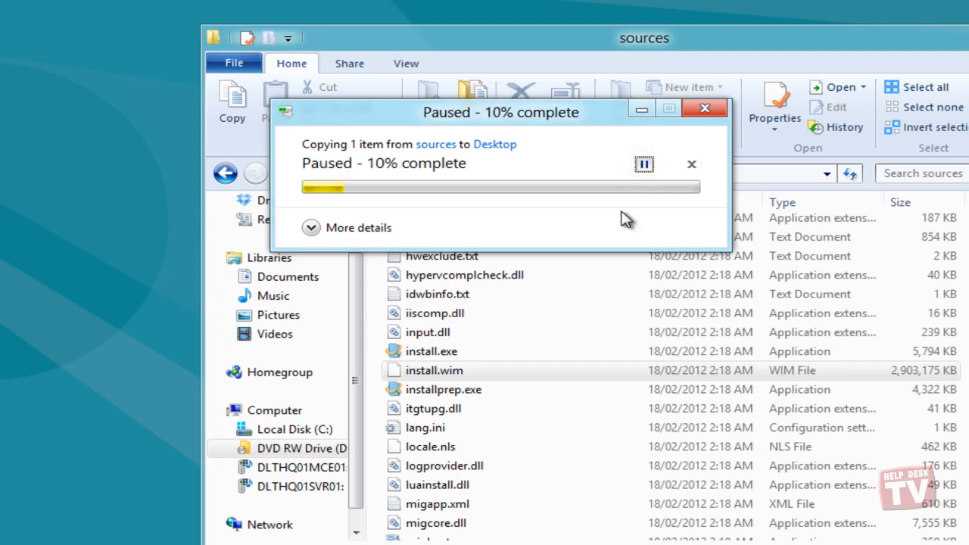
left_click(643, 164)
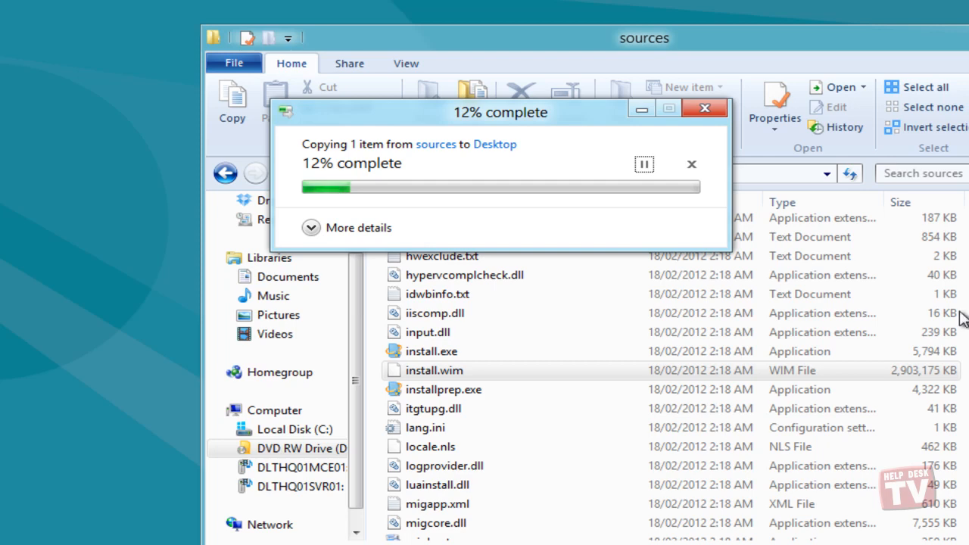
mouse_move(348, 235)
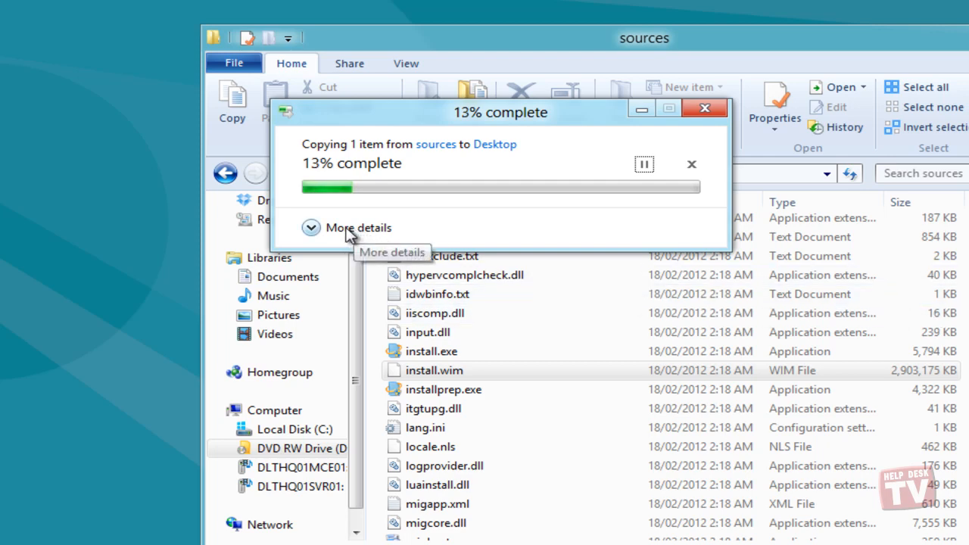
- Show the copy's speed graph with More details, pause and resume, then cancel
left_click(311, 228)
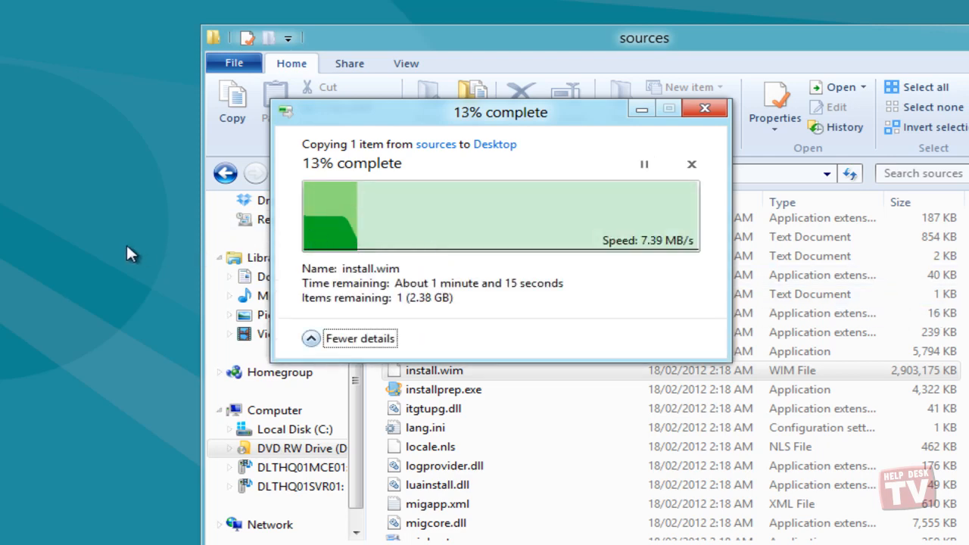
mouse_move(99, 255)
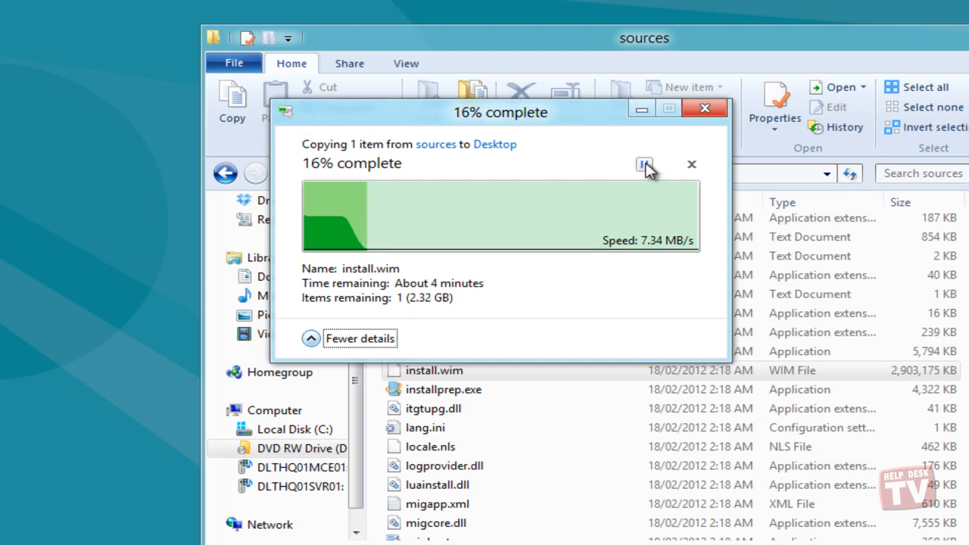
left_click(644, 165)
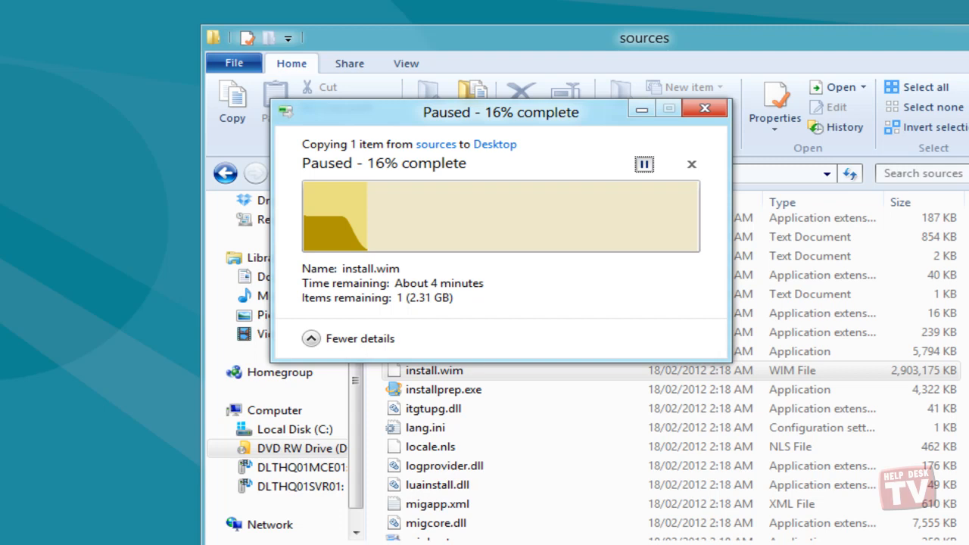
mouse_move(642, 164)
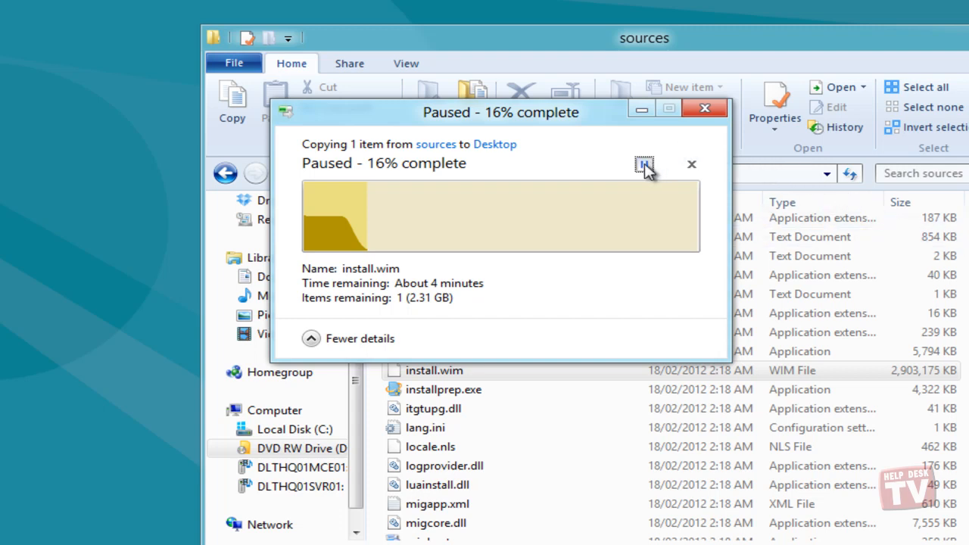
left_click(642, 164)
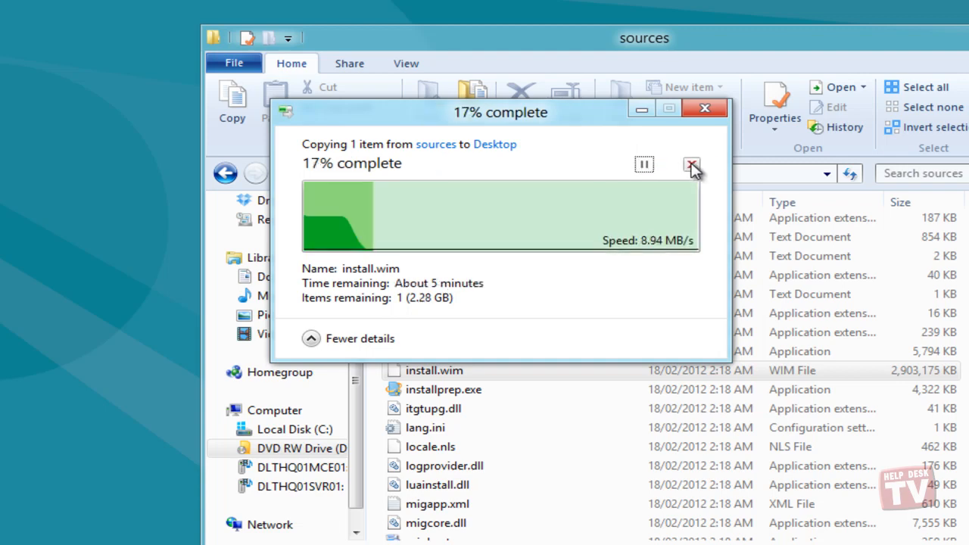
left_click(691, 165)
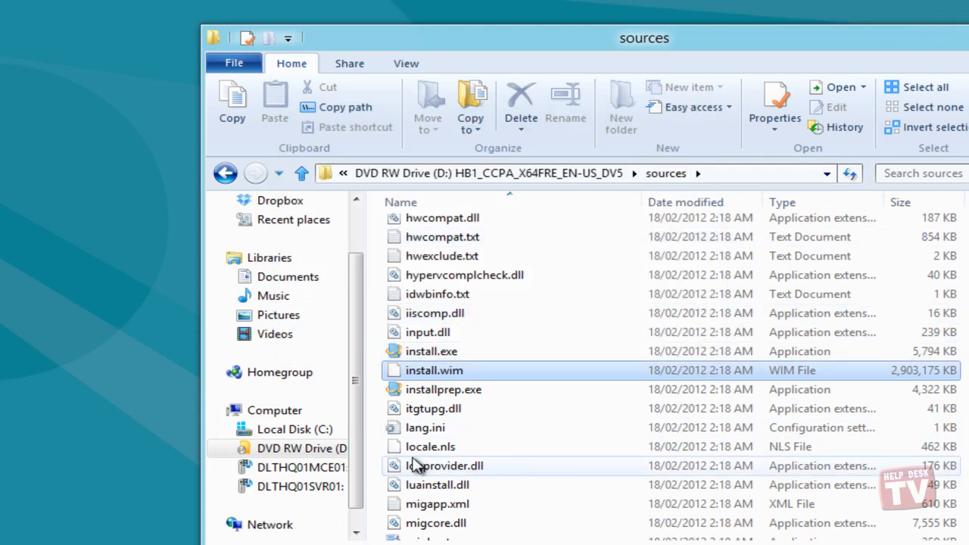
- Open the Photos folder under C:\zz and select the three photos to copy
left_click(295, 429)
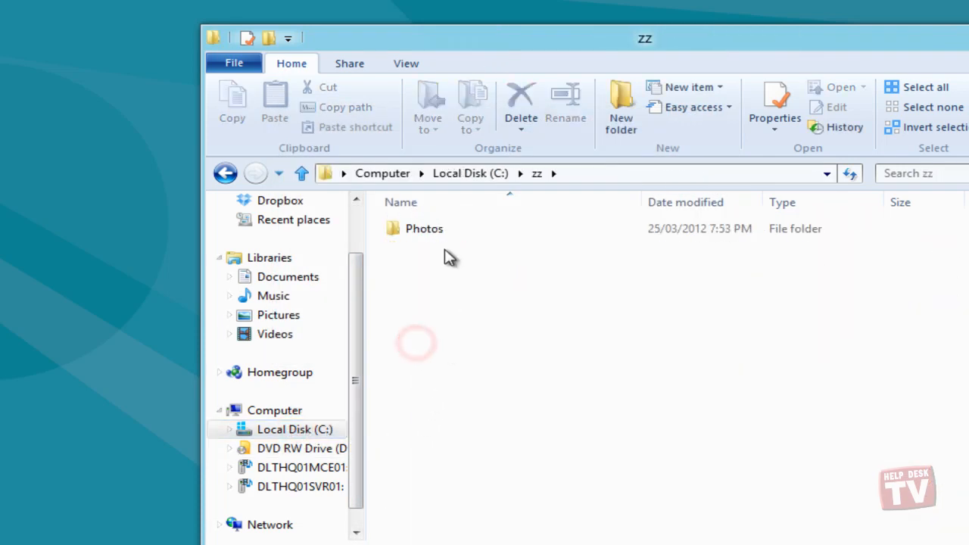
double_click(423, 228)
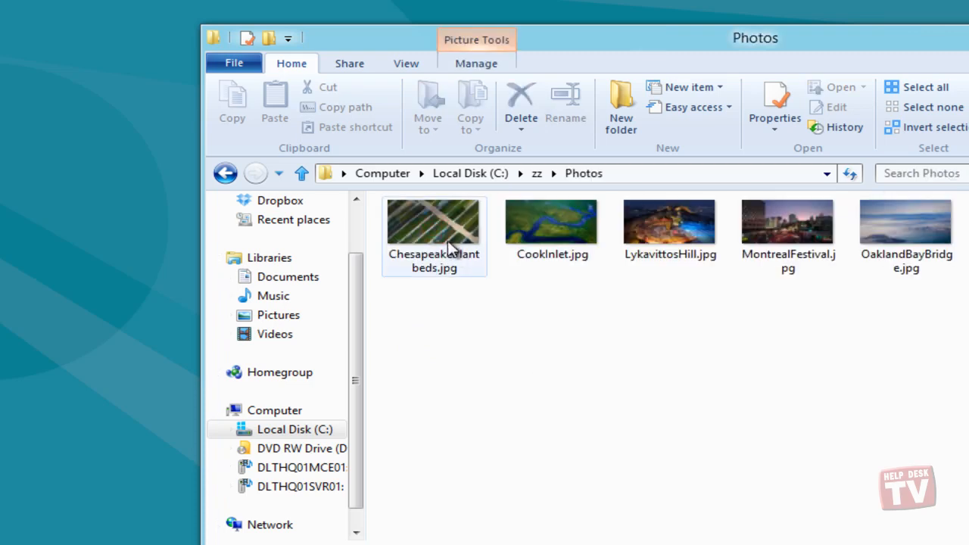
left_click(670, 222)
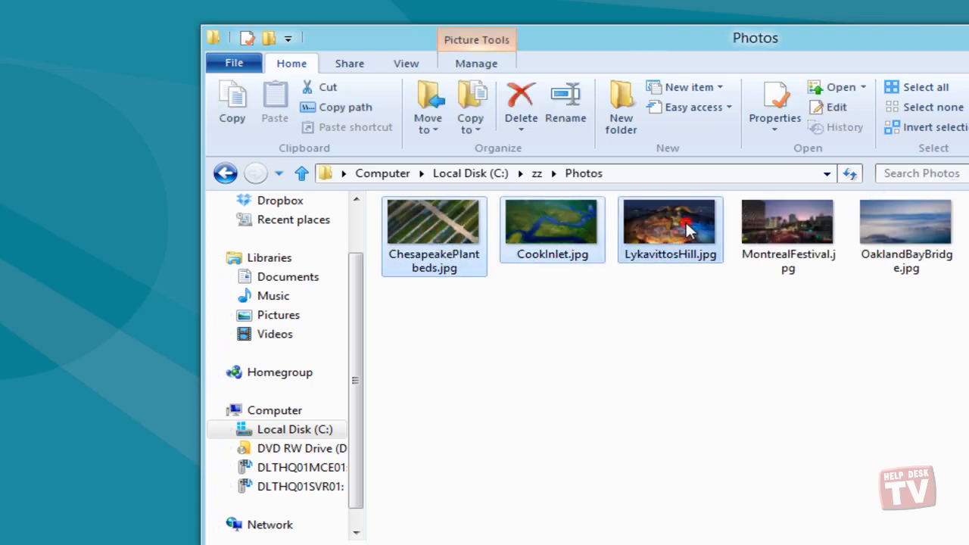
mouse_move(562, 418)
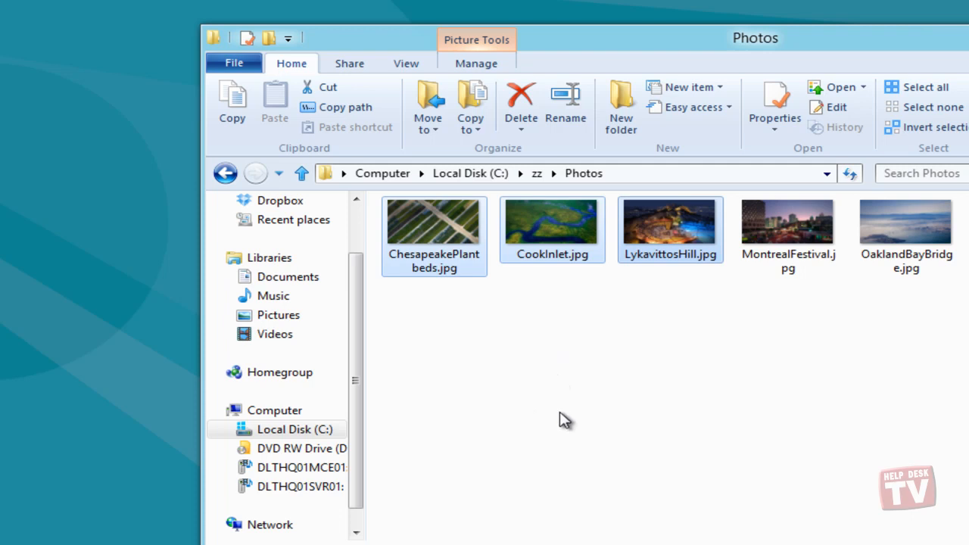
mouse_move(544, 420)
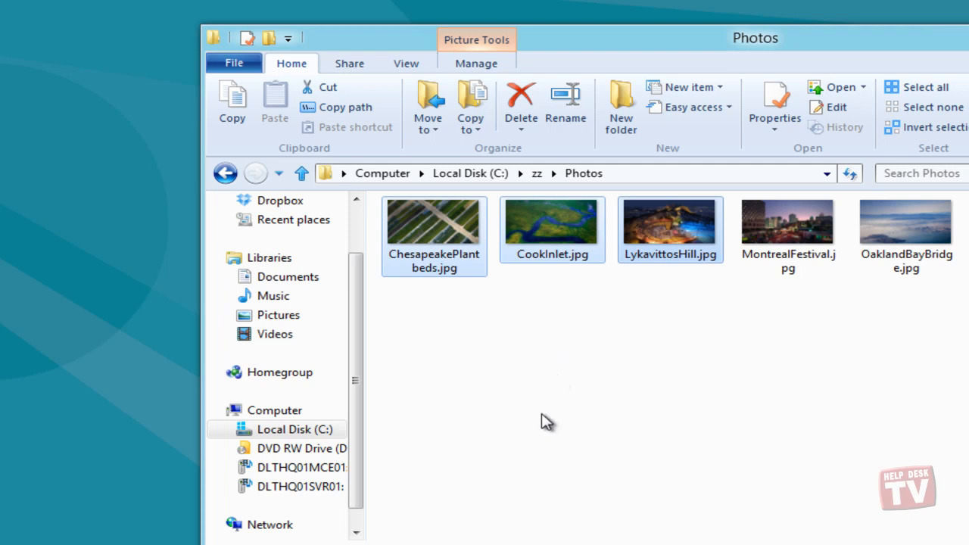
mouse_move(452, 233)
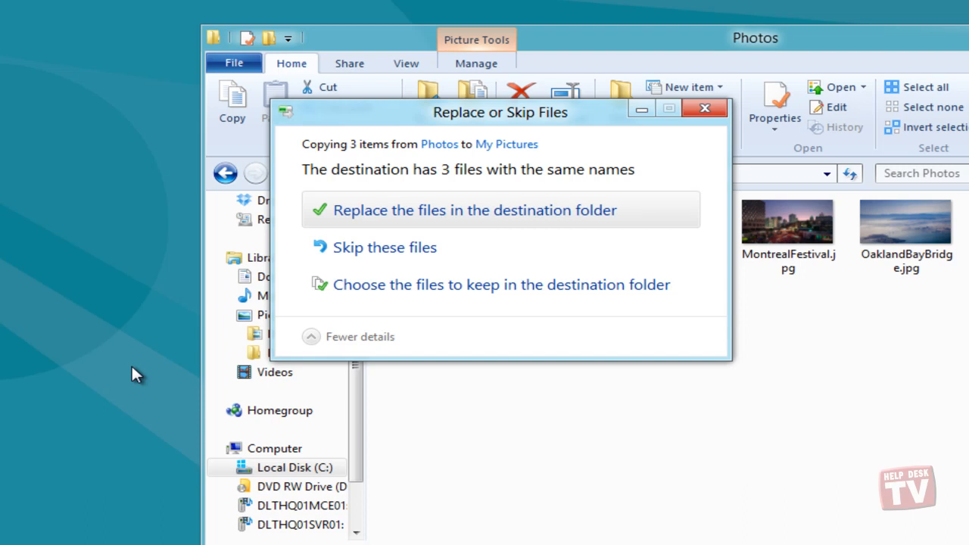
mouse_move(470, 260)
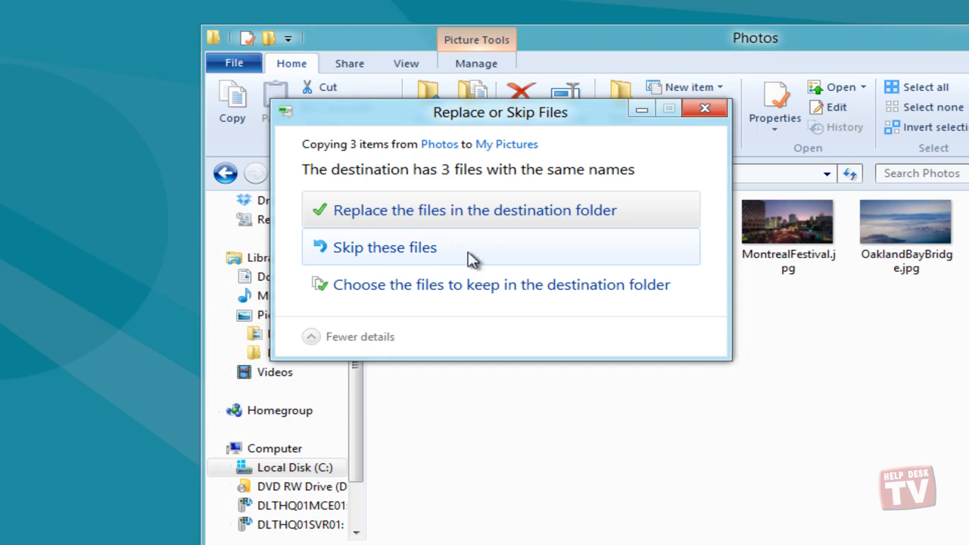
mouse_move(484, 294)
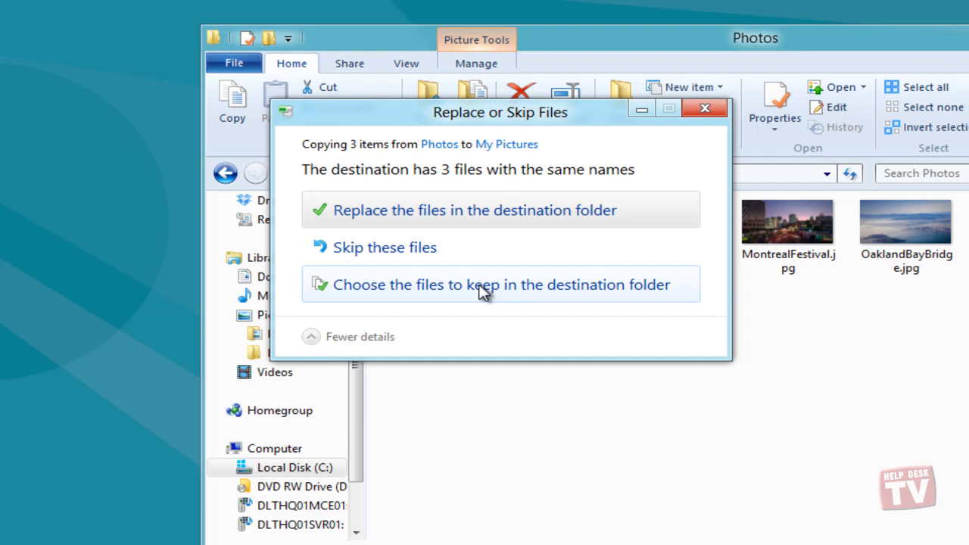
mouse_move(562, 299)
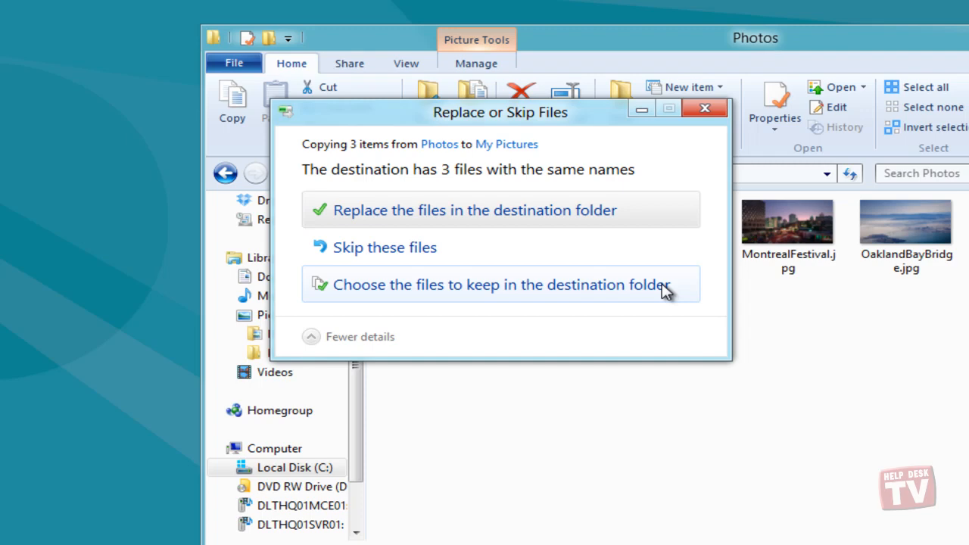
- Keep the existing ChesapeakePlantbeds and both CookInlet versions, then continue the copy
left_click(500, 285)
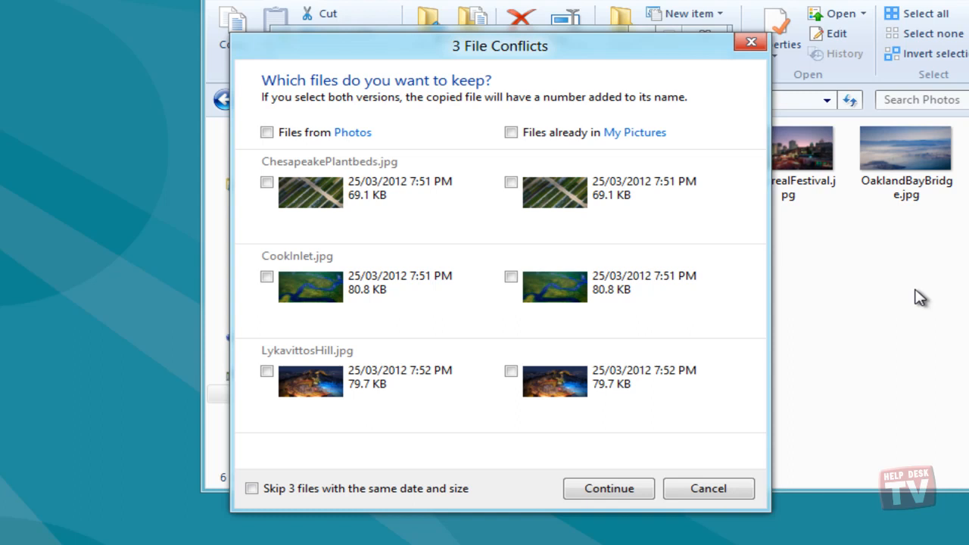
mouse_move(876, 283)
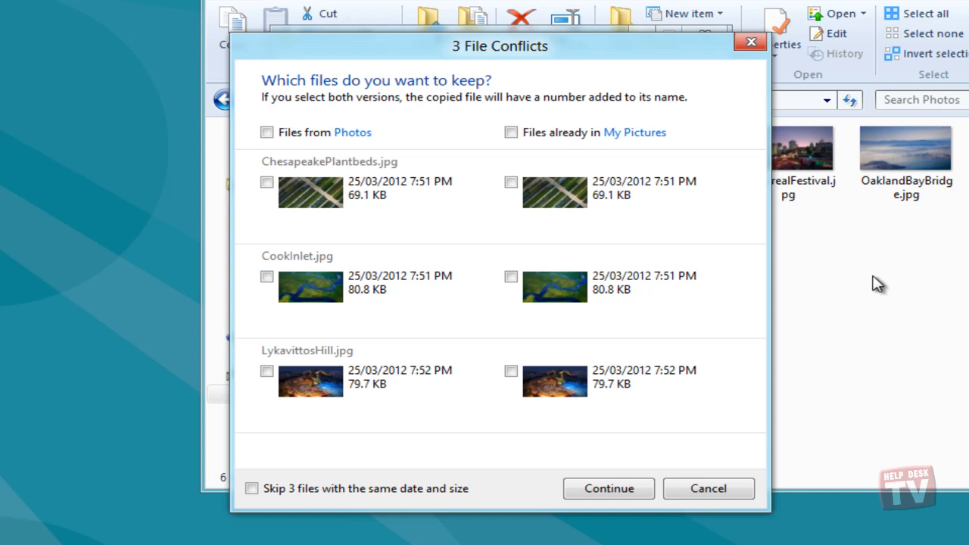
mouse_move(757, 244)
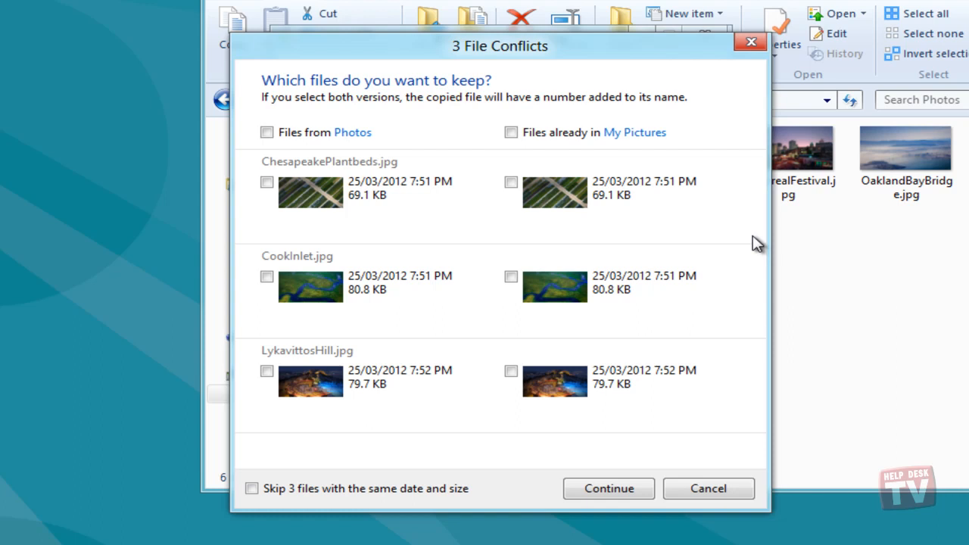
mouse_move(719, 244)
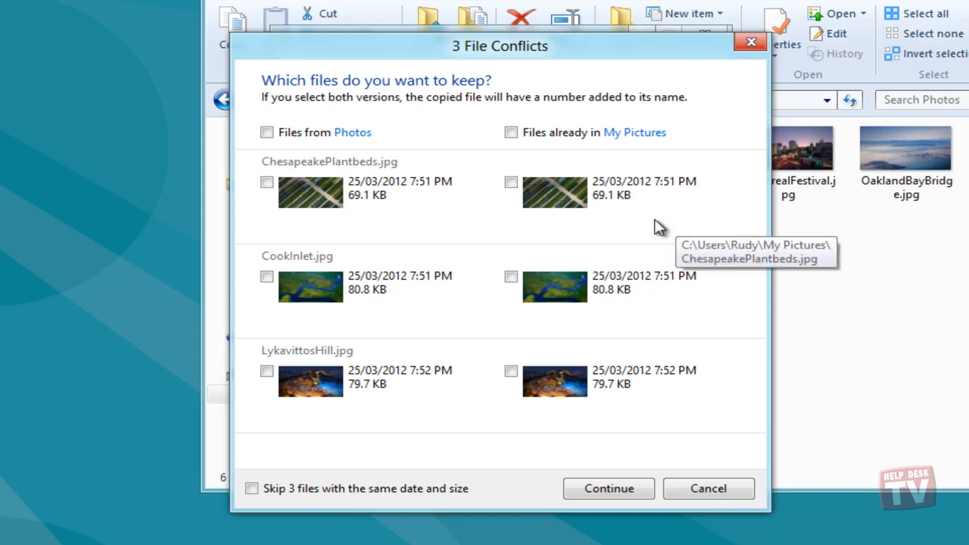
mouse_move(570, 232)
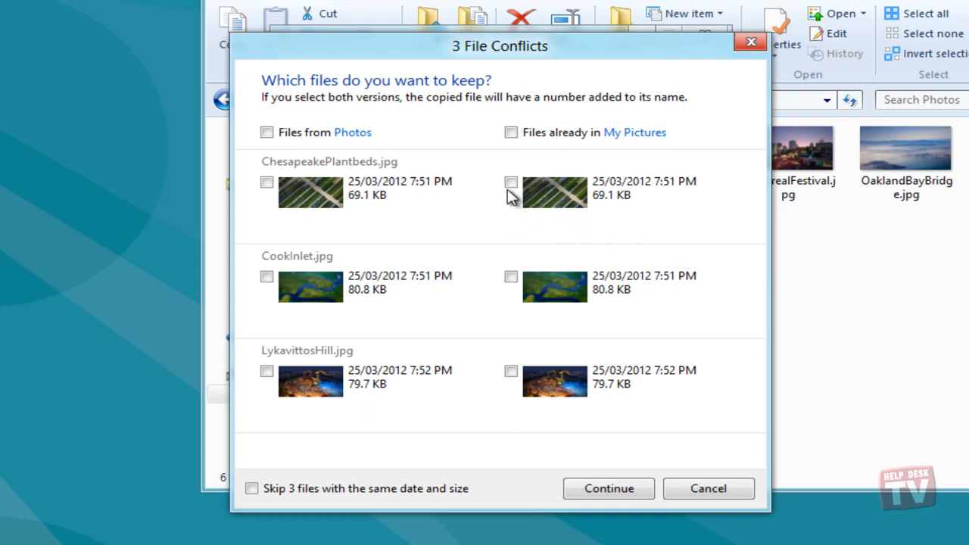
mouse_move(285, 170)
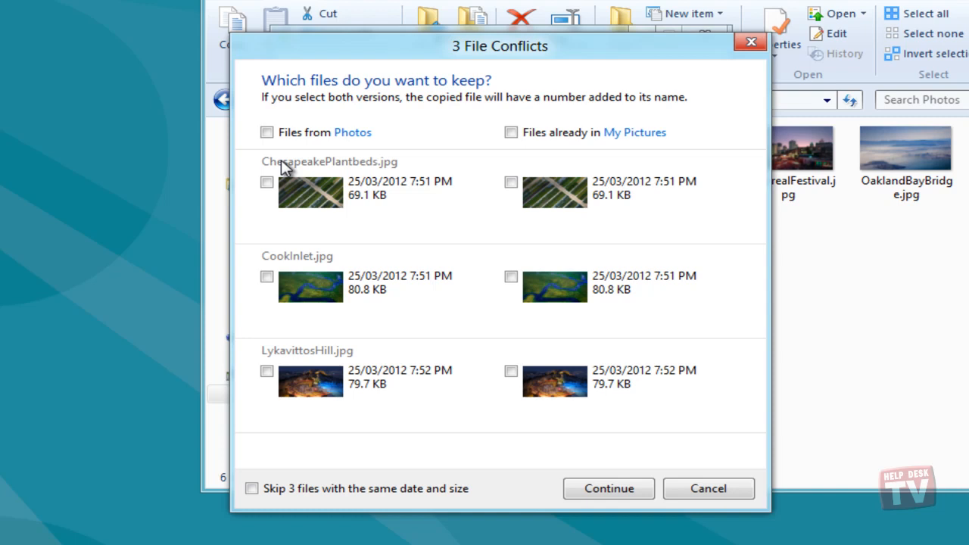
mouse_move(349, 178)
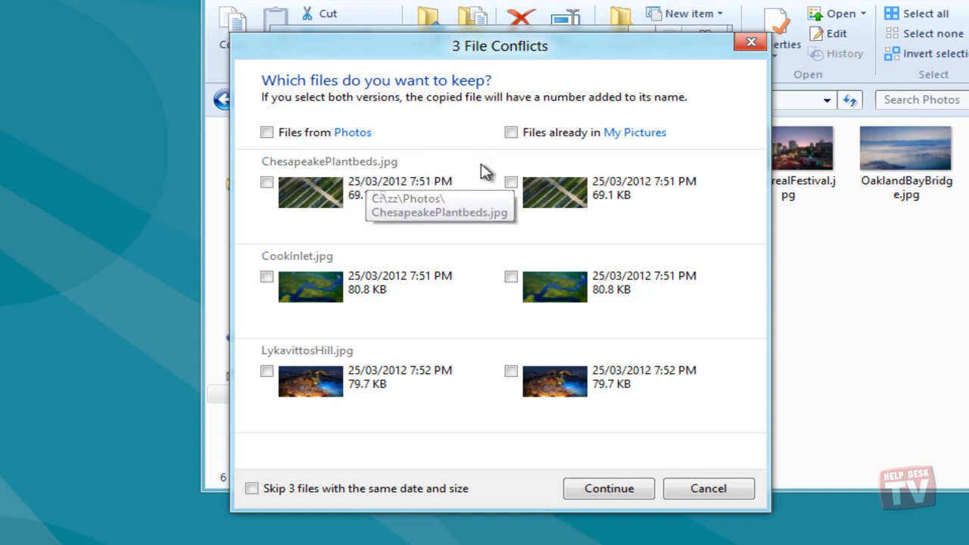
left_click(510, 181)
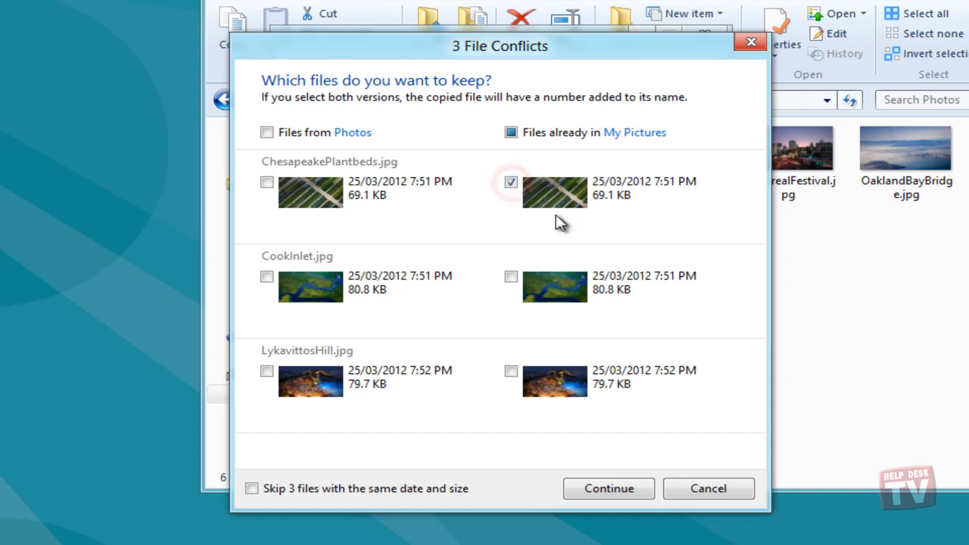
mouse_move(715, 250)
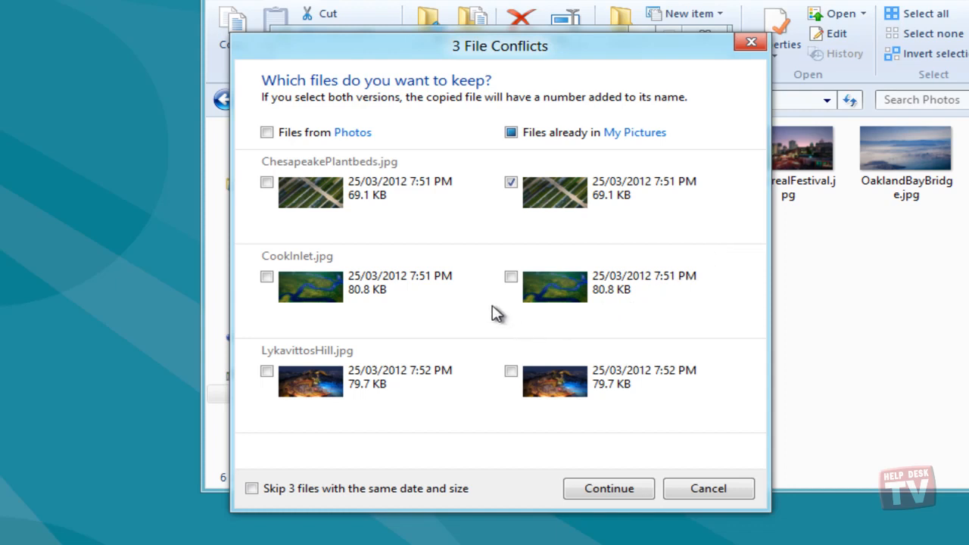
left_click(509, 276)
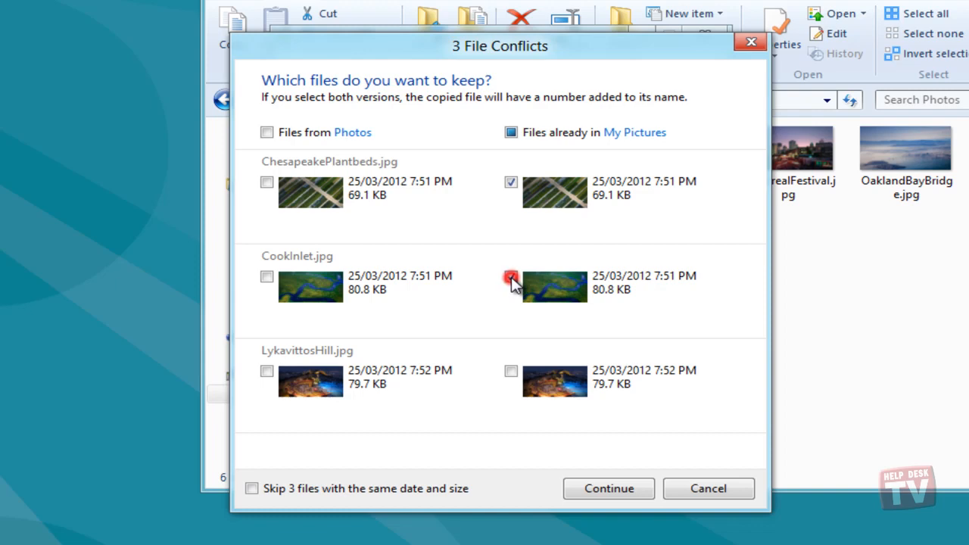
left_click(266, 277)
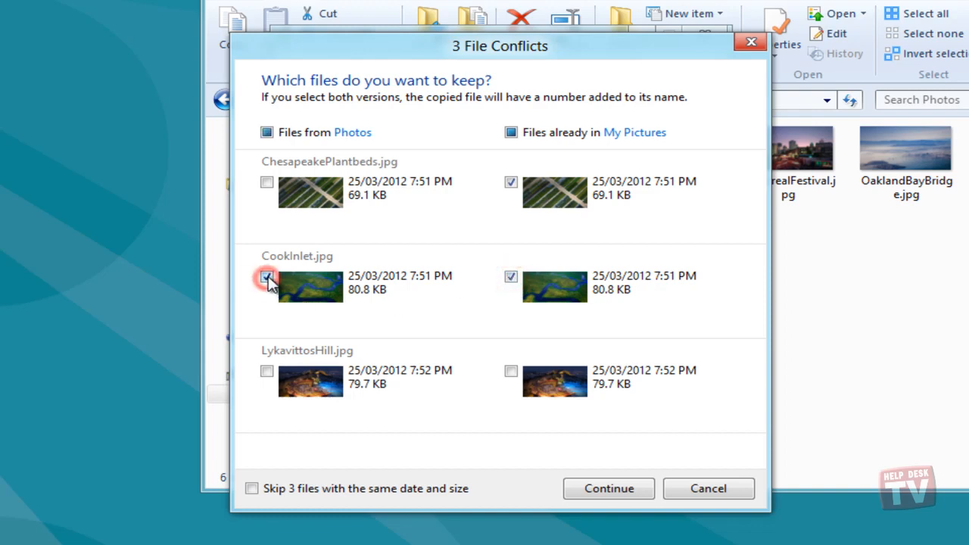
left_click(607, 488)
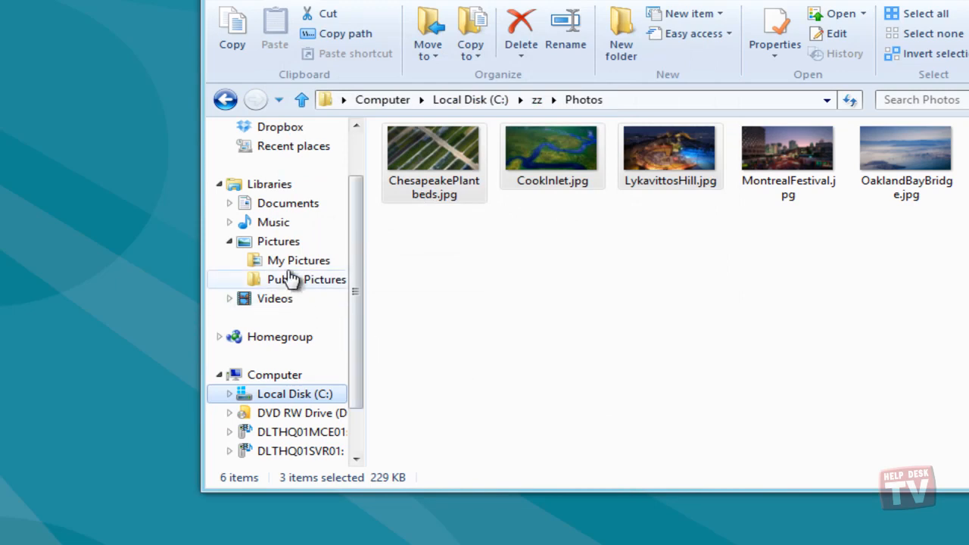
- Open My Pictures to confirm CookInlet (2) arrived, then return to Photos
left_click(296, 260)
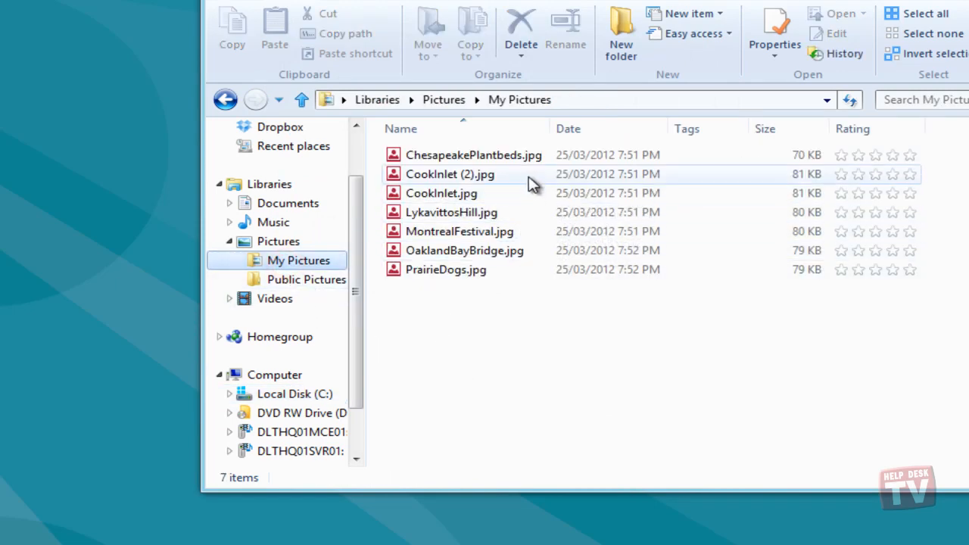
mouse_move(530, 181)
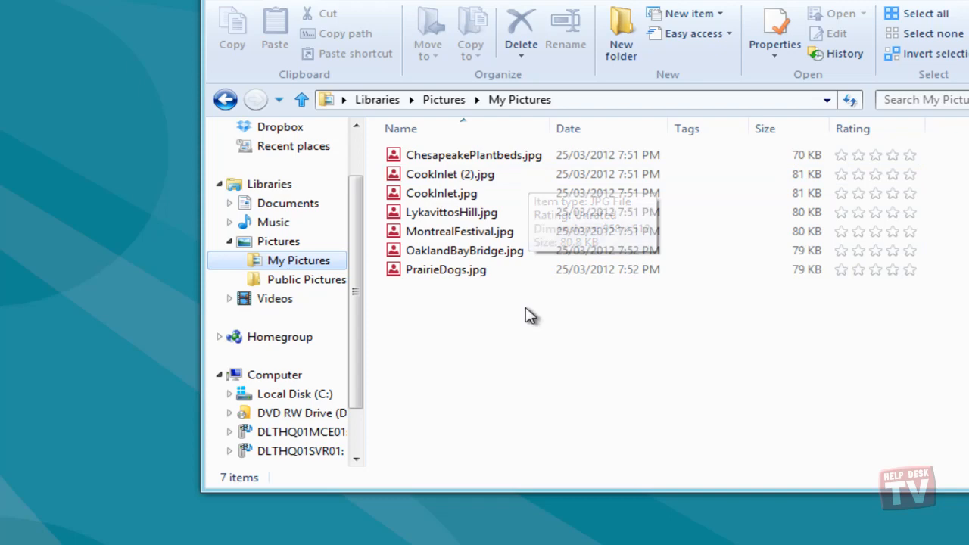
left_click(292, 393)
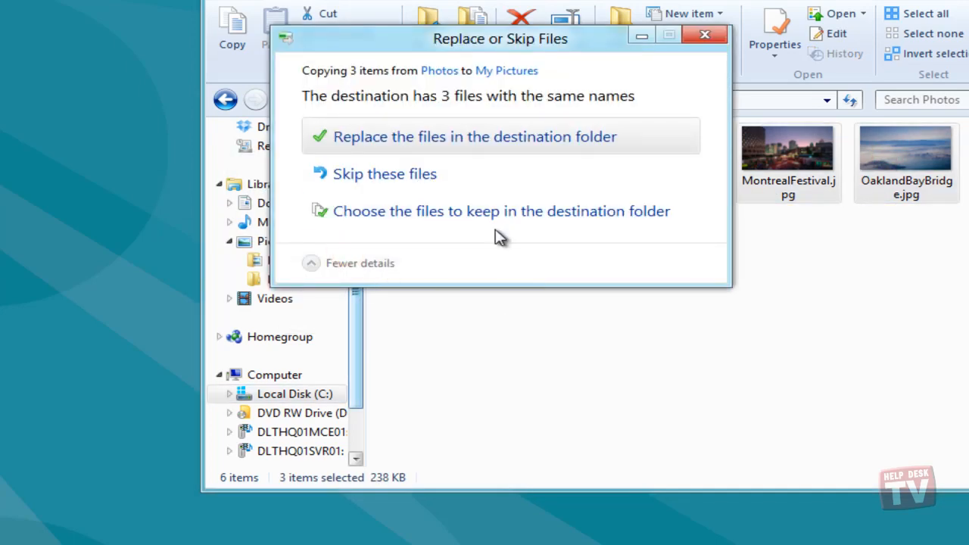
- Choose files to keep and tick 'Skip 3 files with the same date and size'
left_click(501, 210)
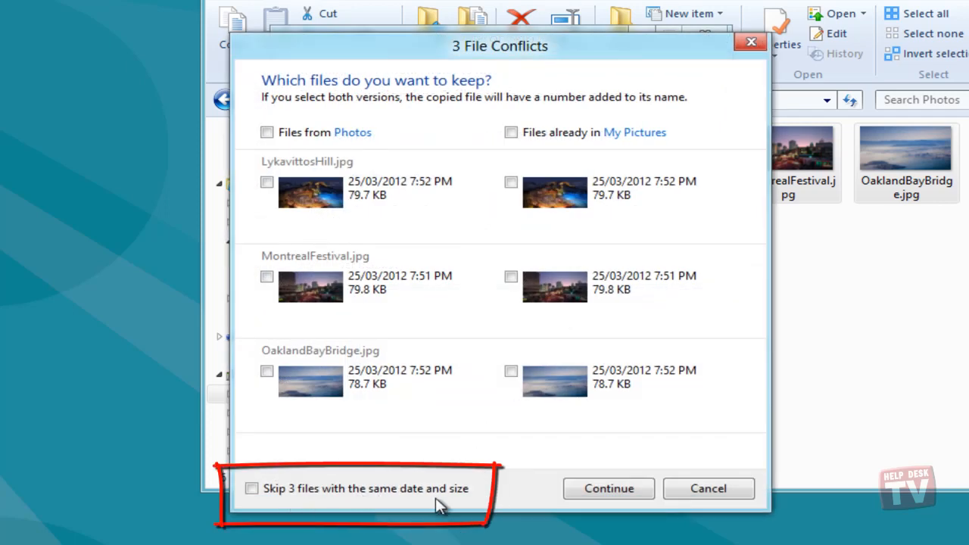
left_click(255, 489)
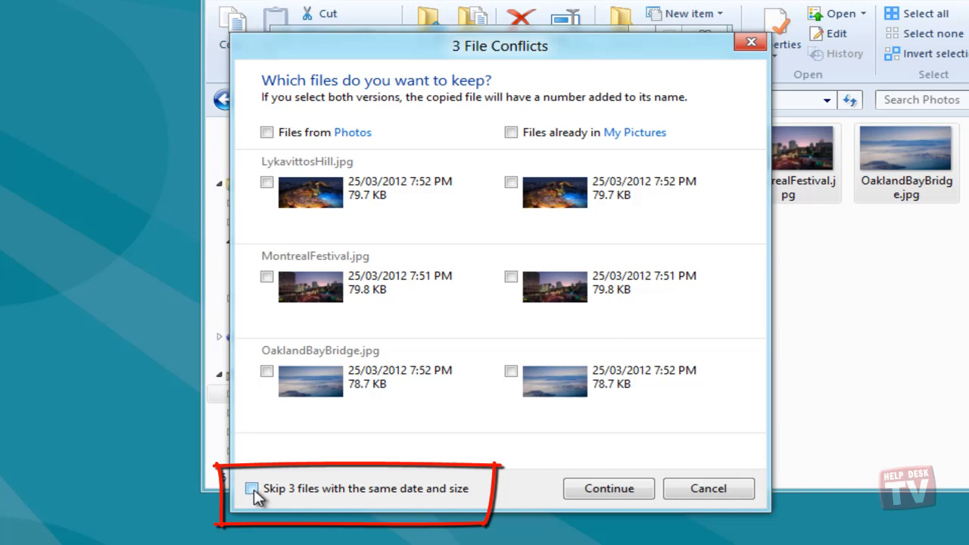
left_click(253, 490)
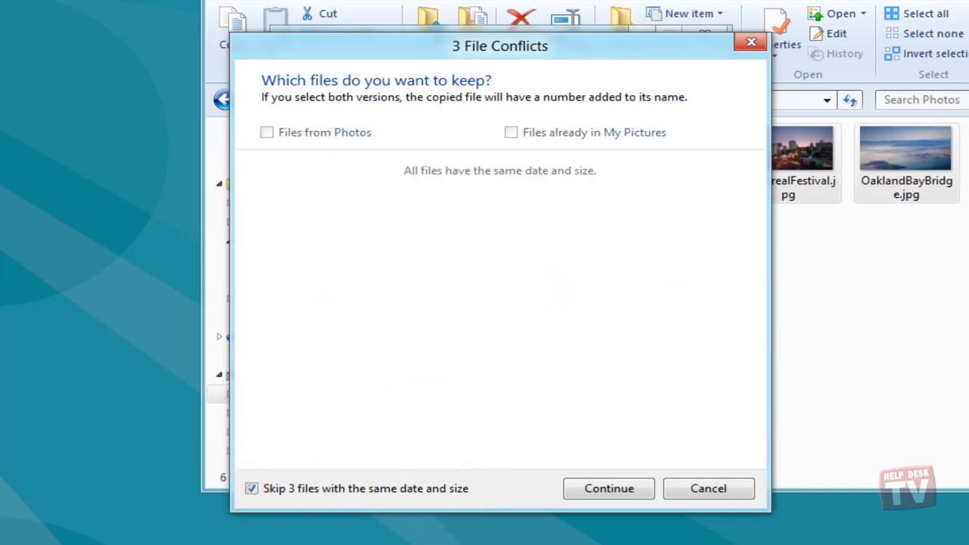